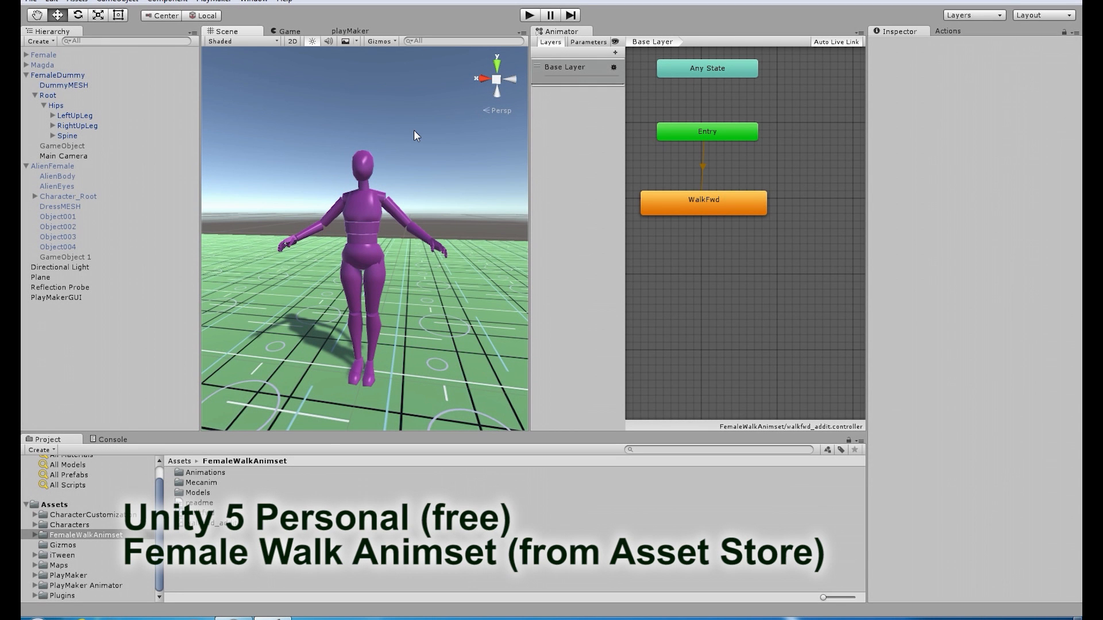
pyautogui.moveTo(462, 158)
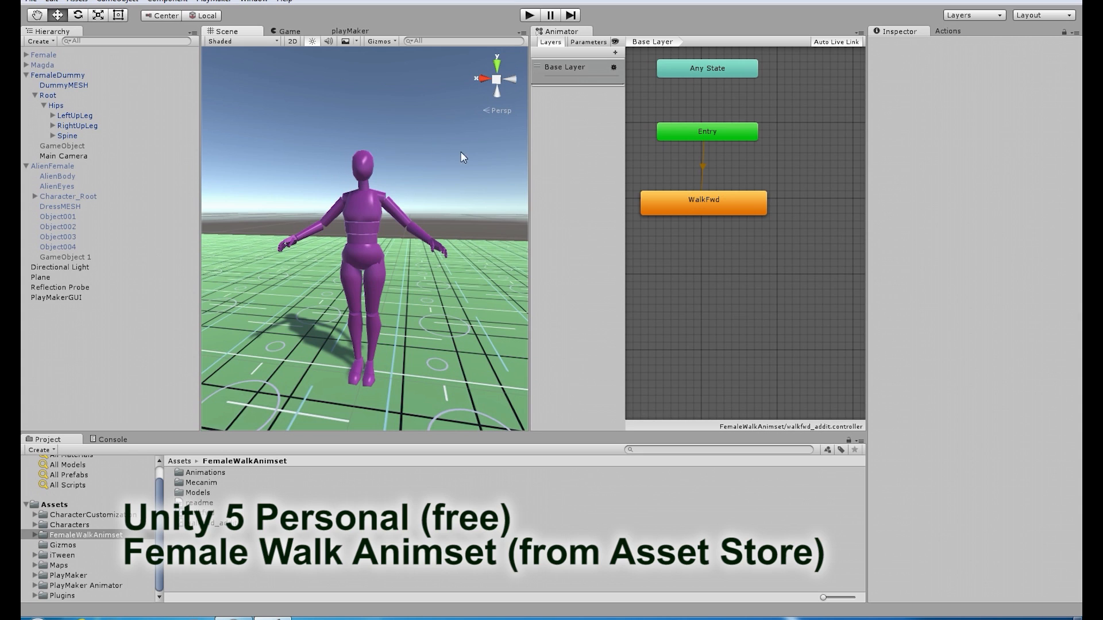
pyautogui.moveTo(573, 45)
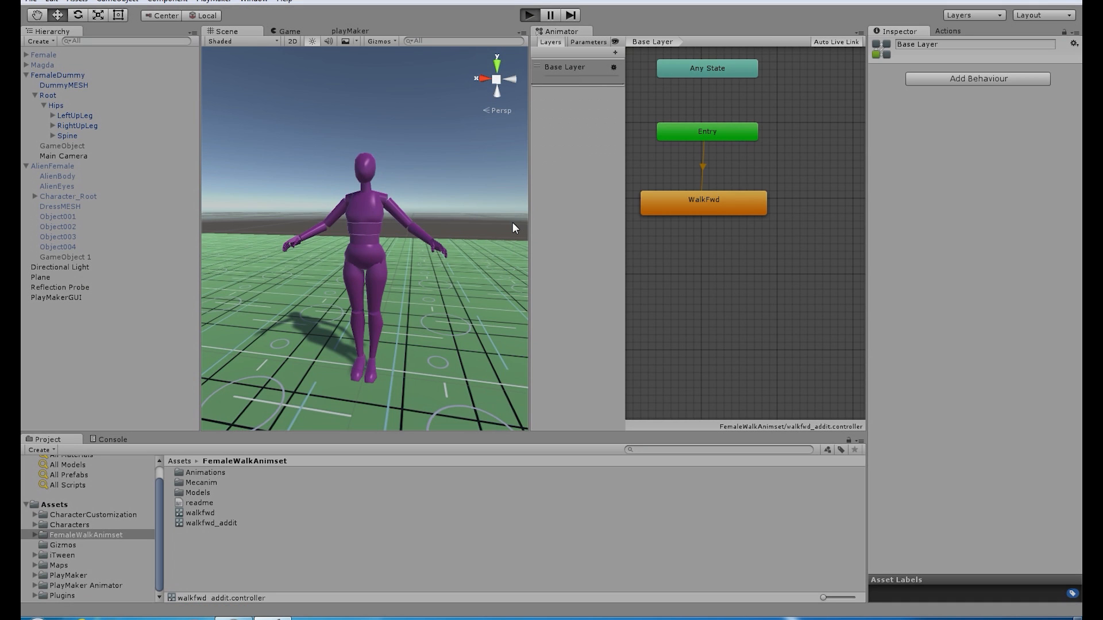
# Step: Create an avatar mask in the FemaleWalkAnimset folder and name it FullBodynoHand
pyautogui.click(529, 14)
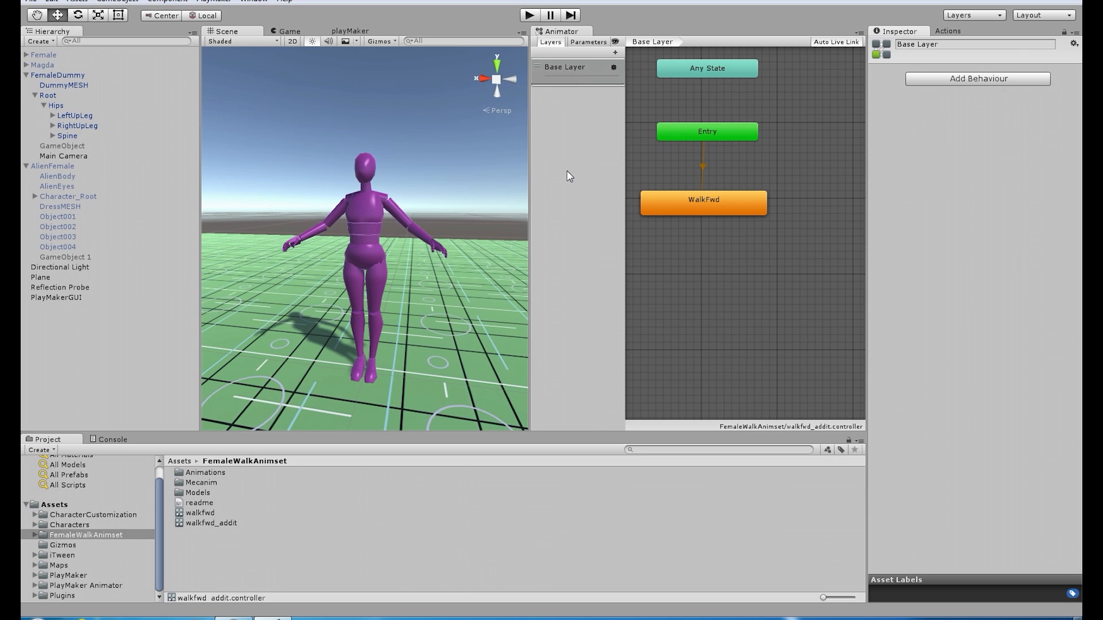
pyautogui.moveTo(553, 275)
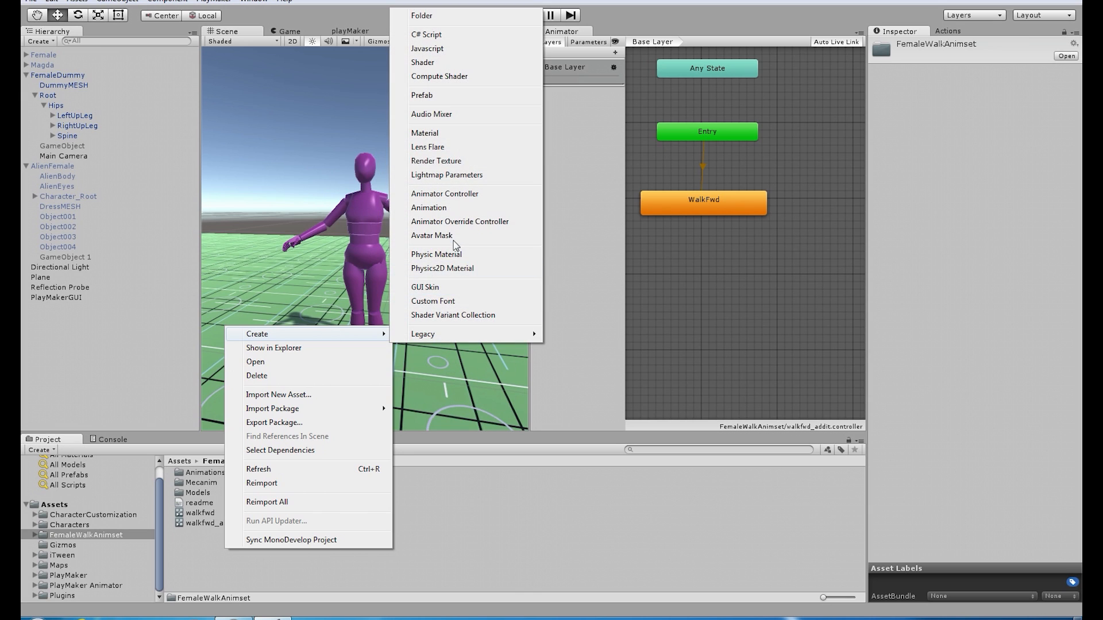
pyautogui.click(430, 234)
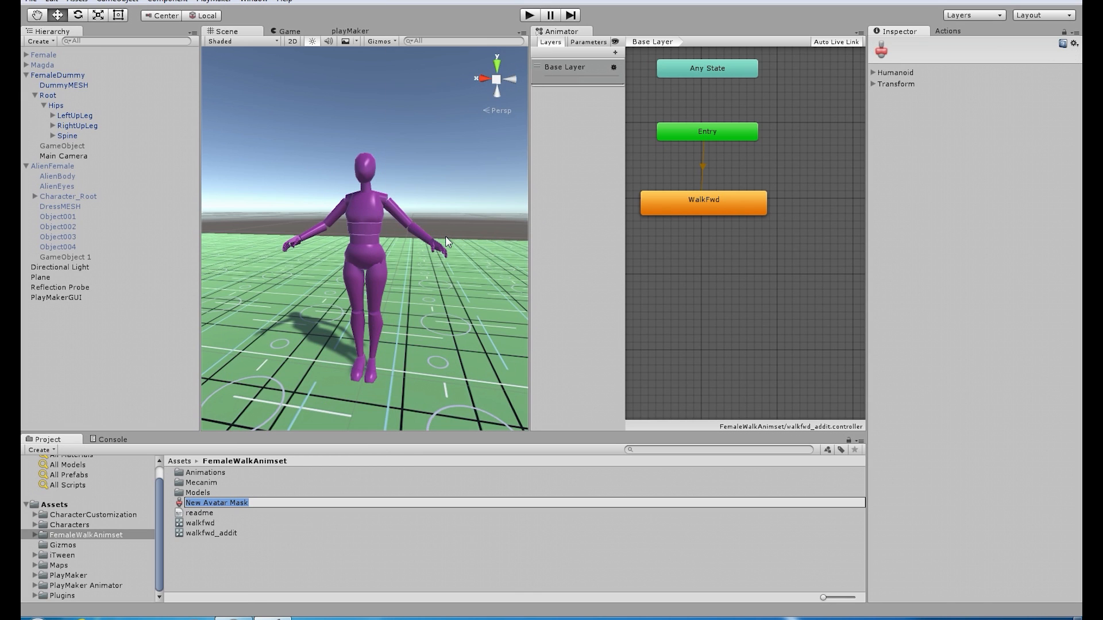
pyautogui.write('FullBodynoHand')
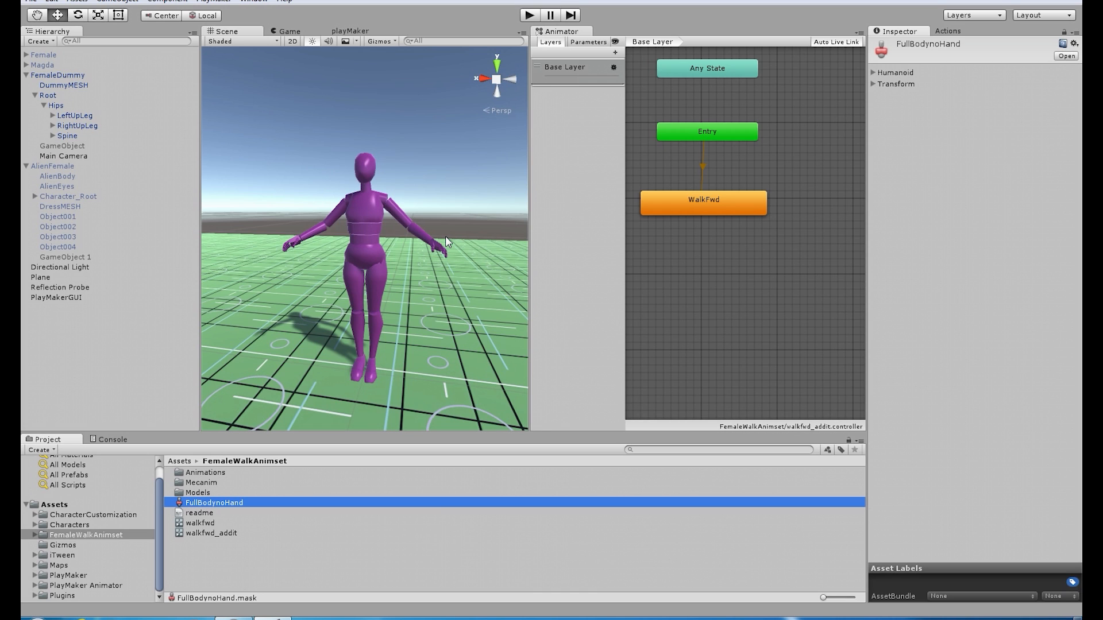
# Step: Create a second avatar mask named leftHand, then select FullBodynoHand
pyautogui.rightClick(86, 535)
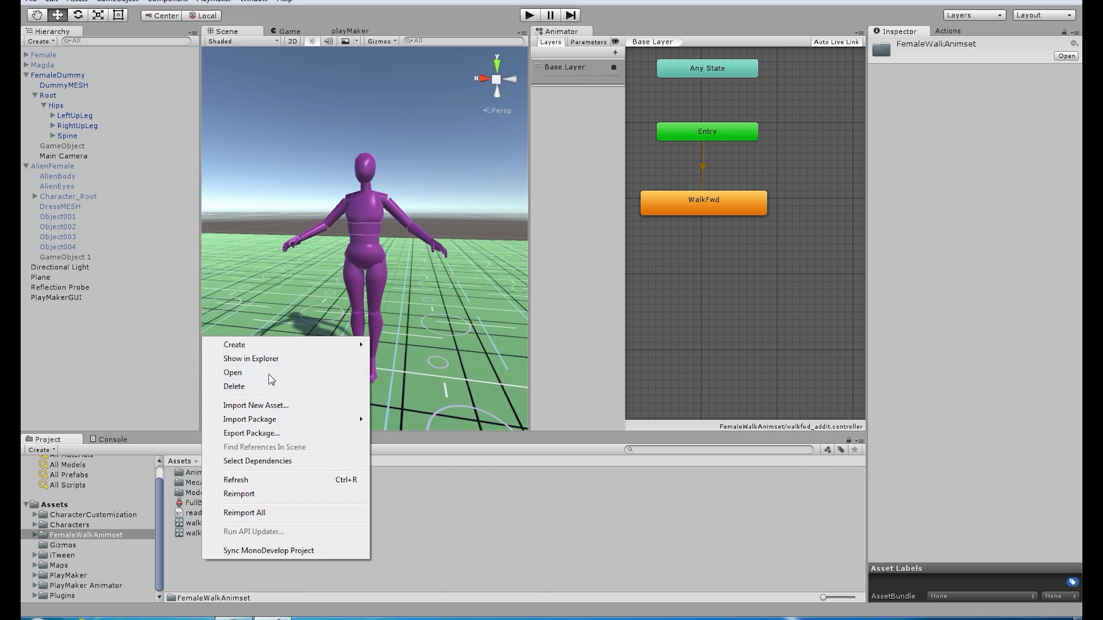
pyautogui.click(233, 343)
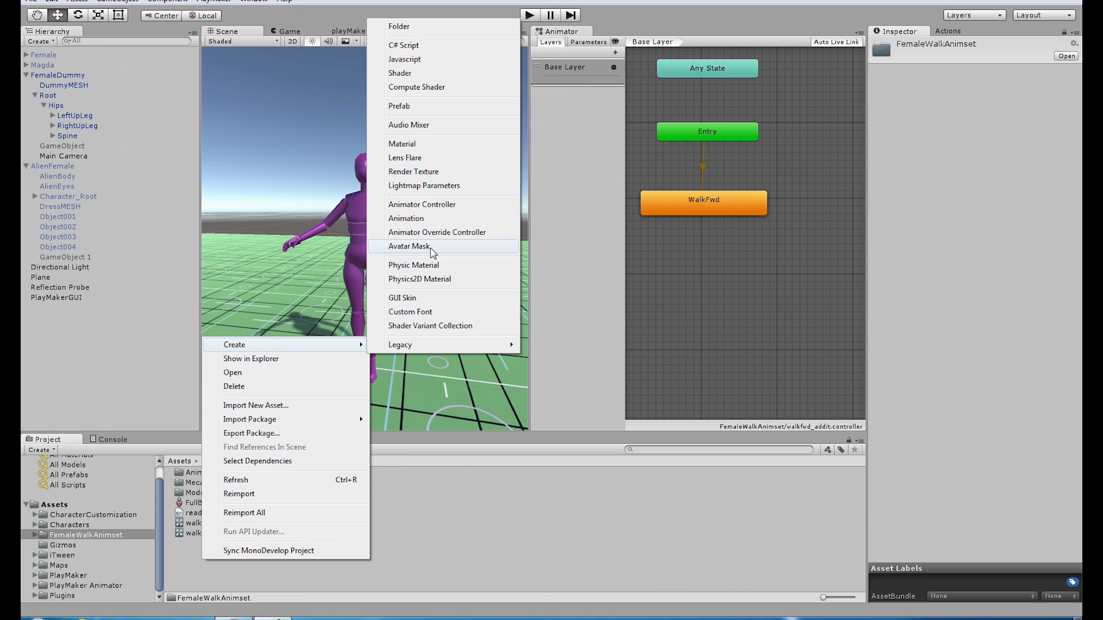
pyautogui.click(409, 246)
pyautogui.write('leftHand')
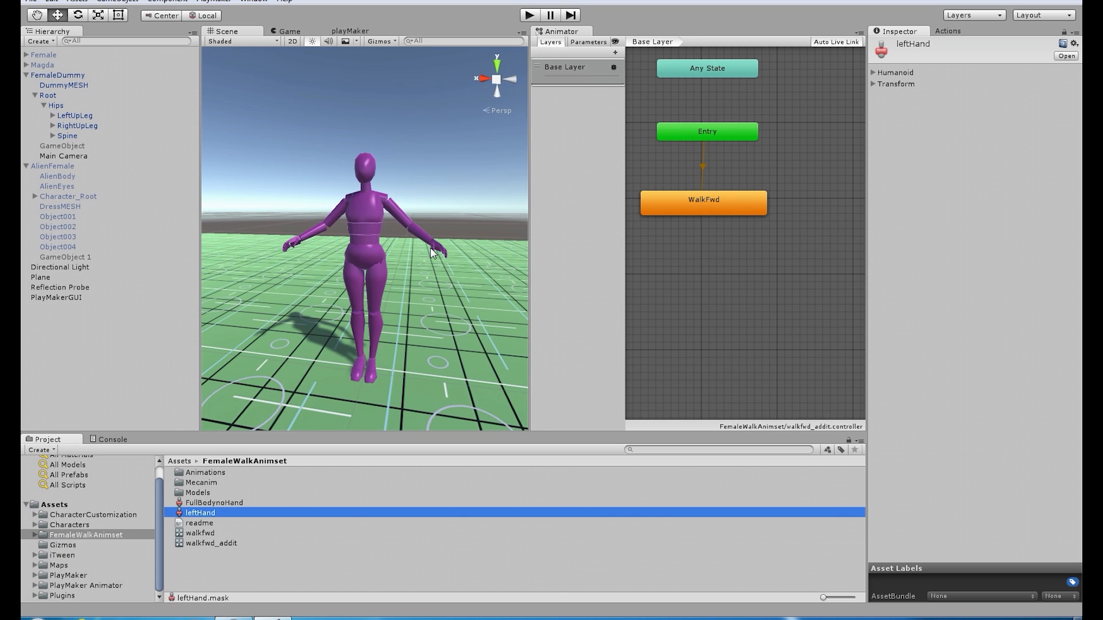
pyautogui.click(215, 502)
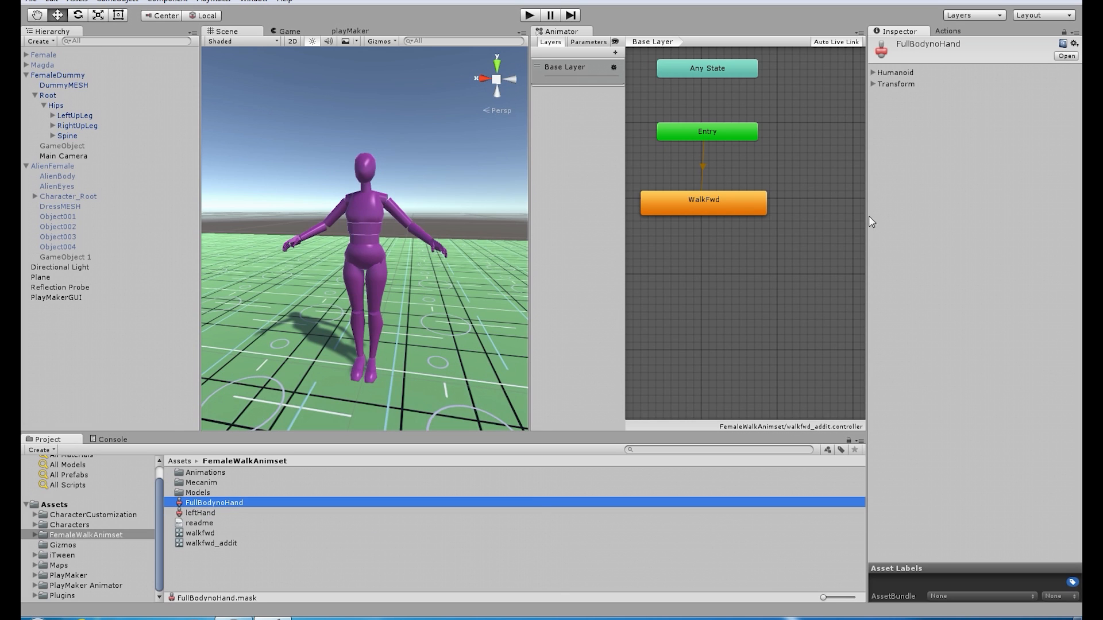
# Step: Exclude the left arm in FullBodynoHand's humanoid map, then show leftHand's humanoid settings
pyautogui.click(875, 72)
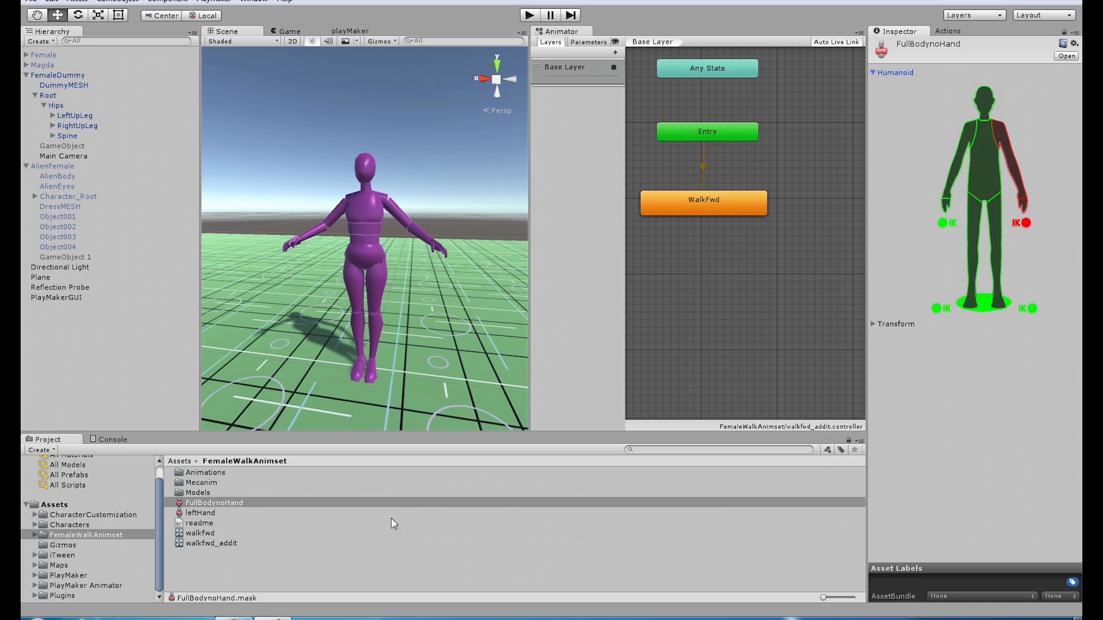
pyautogui.click(200, 512)
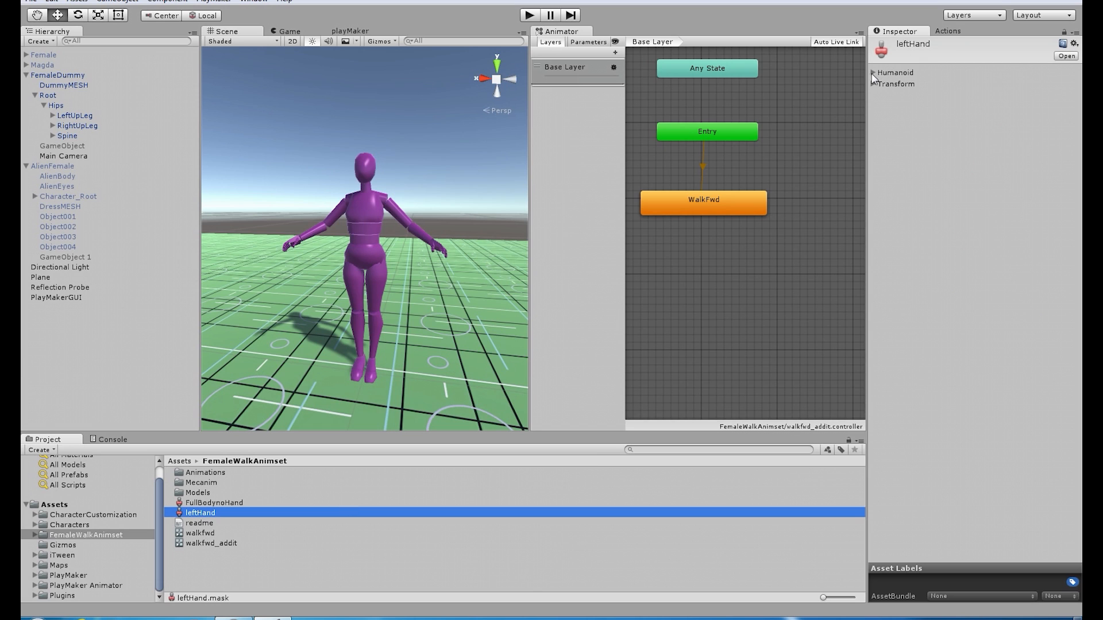
pyautogui.click(872, 72)
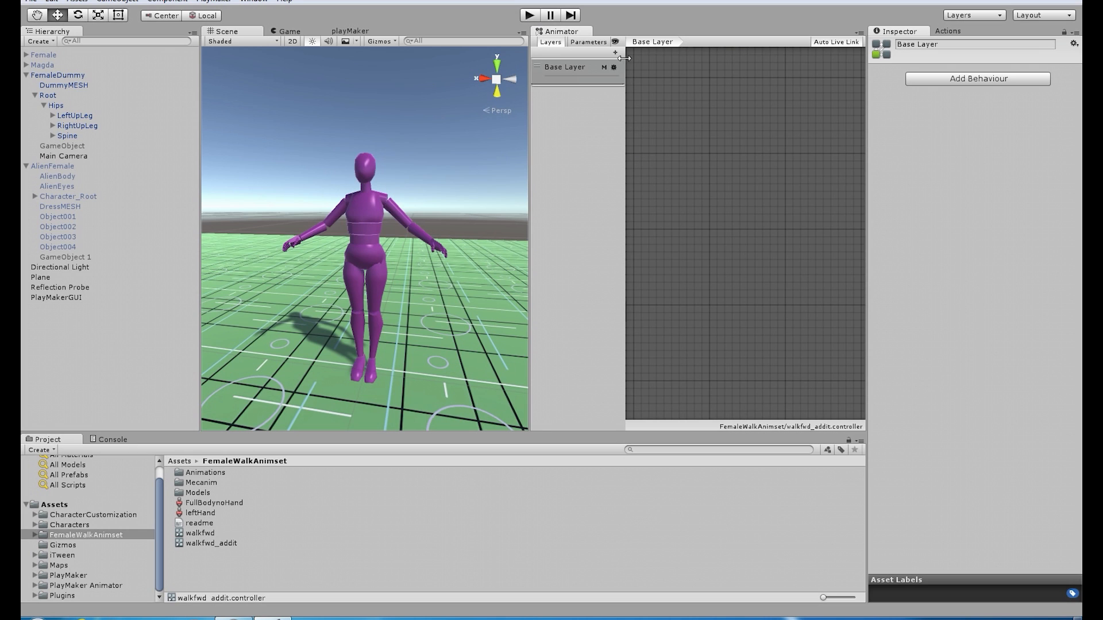
# Step: Add layer leftHandIdlePos using the leftHand mask and adjust its weight
pyautogui.click(613, 51)
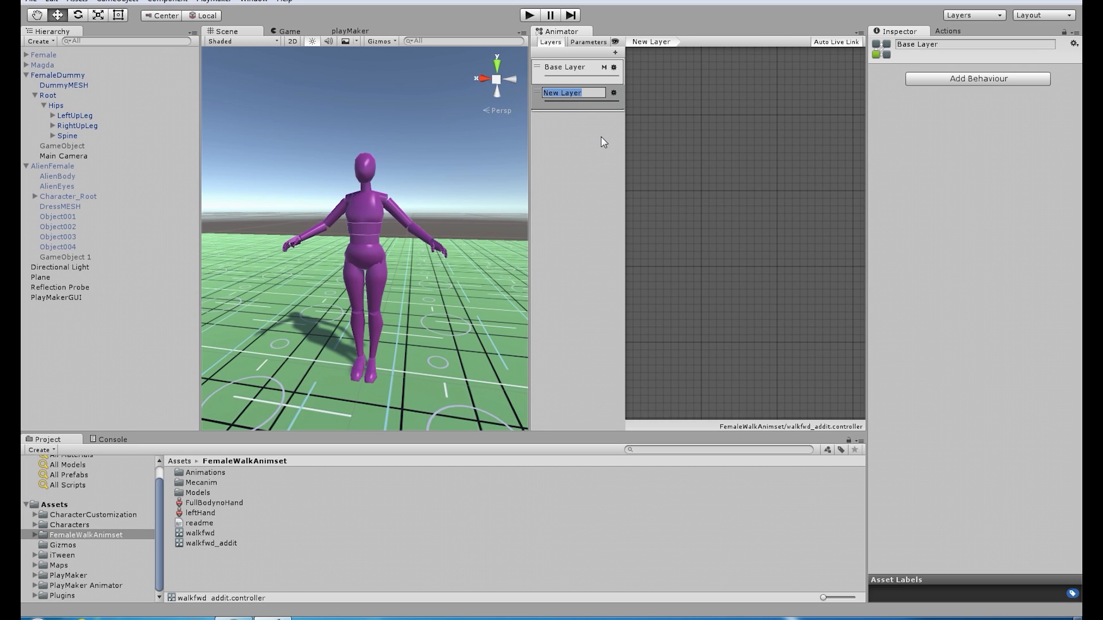
pyautogui.write('leftHandIdlePo')
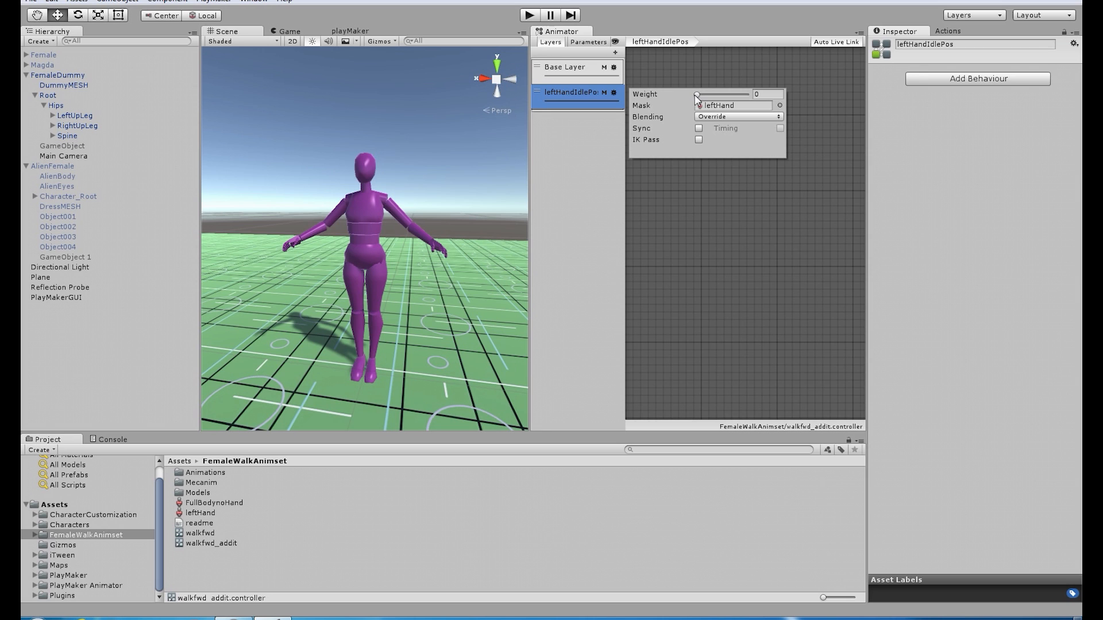
pyautogui.moveTo(696, 94); pyautogui.dragTo(746, 94)
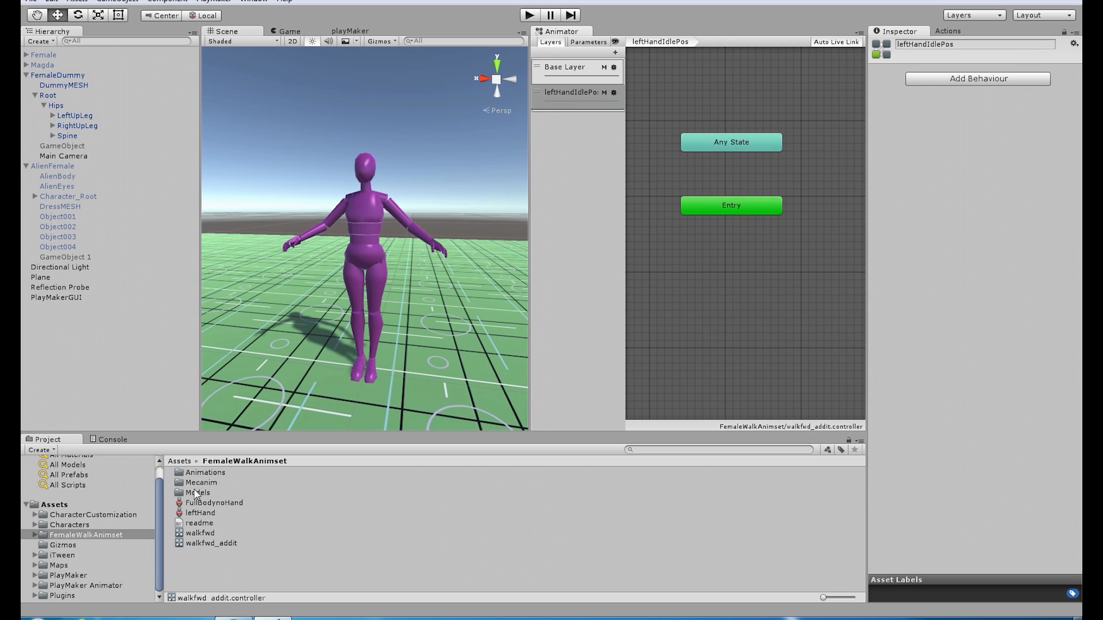
# Step: Review the Base Layer's state graph and the WalkFwd state's motion clip
pyautogui.click(564, 67)
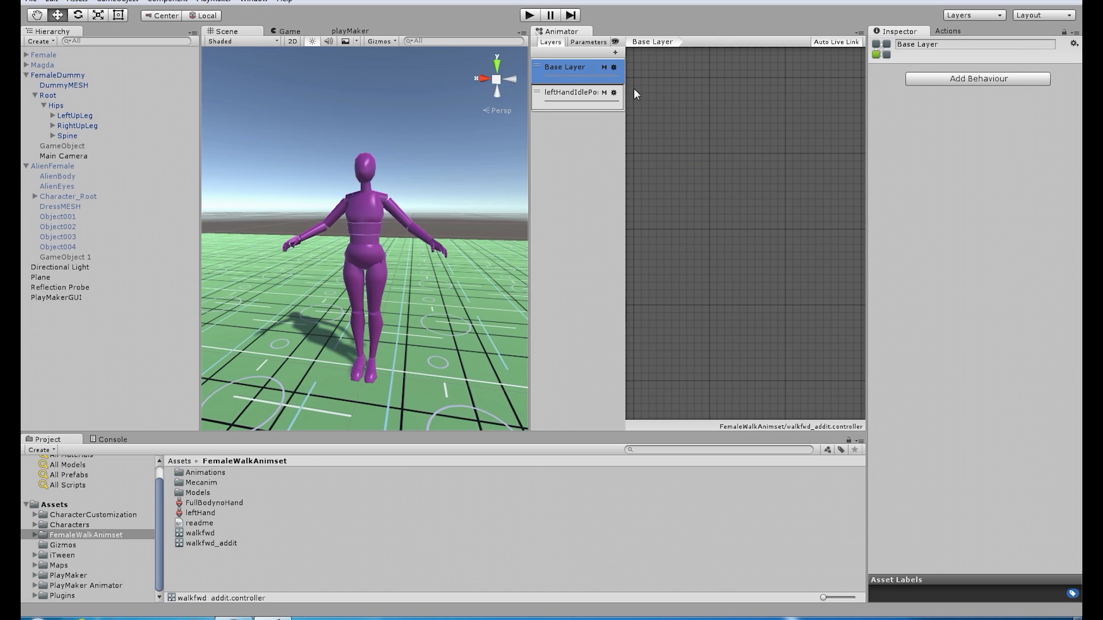
pyautogui.click(563, 67)
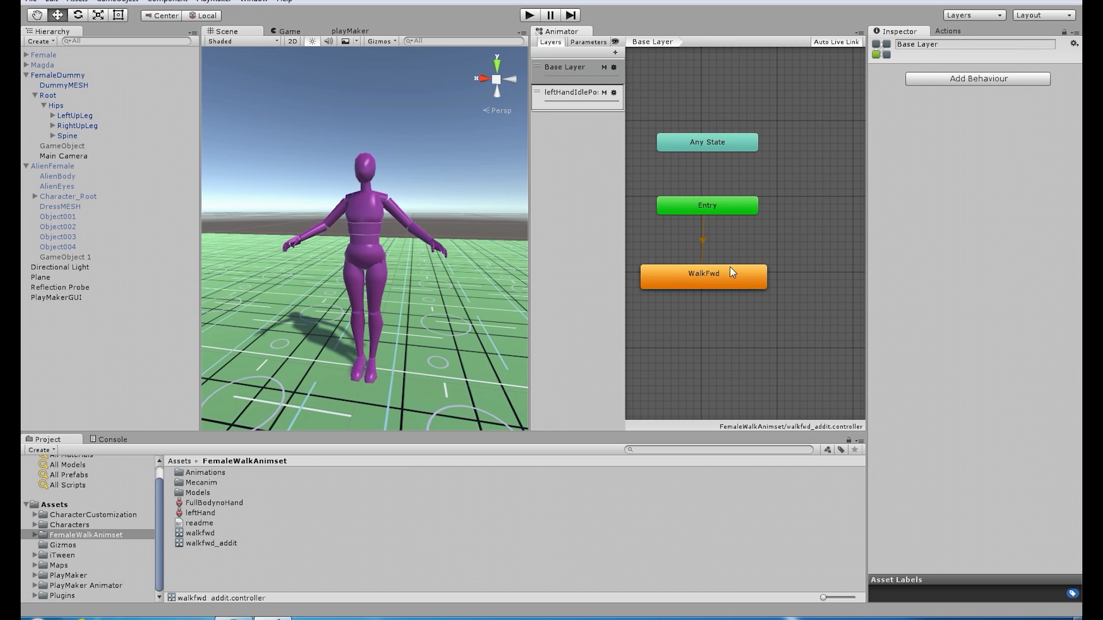
pyautogui.click(702, 273)
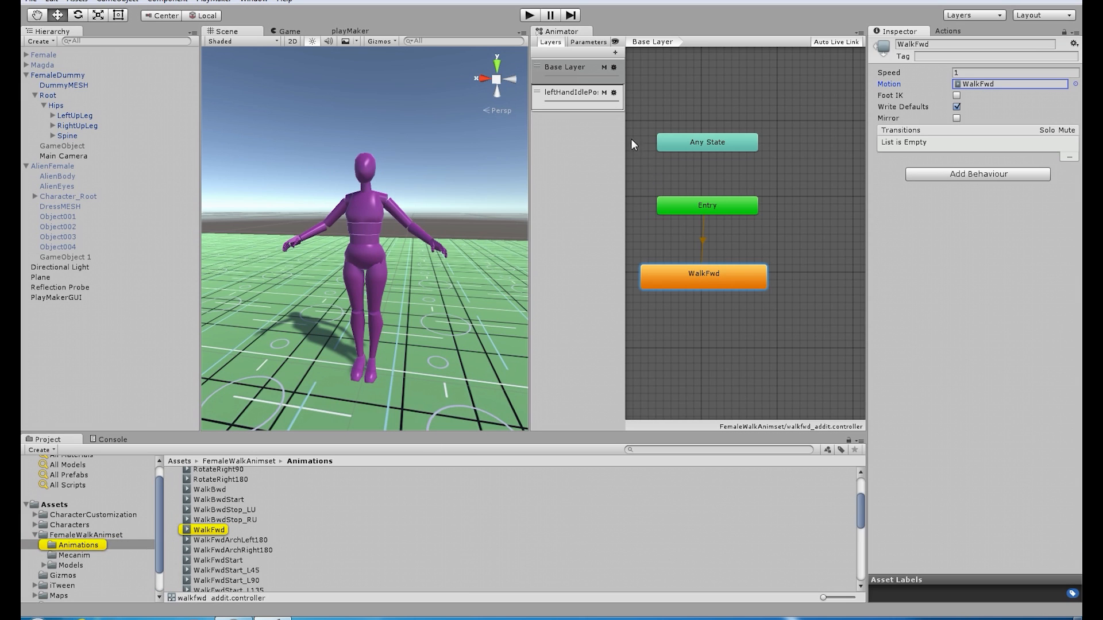
# Step: Set the Idle state in the leftHandIdlePos layer to play at speed 0
pyautogui.click(569, 92)
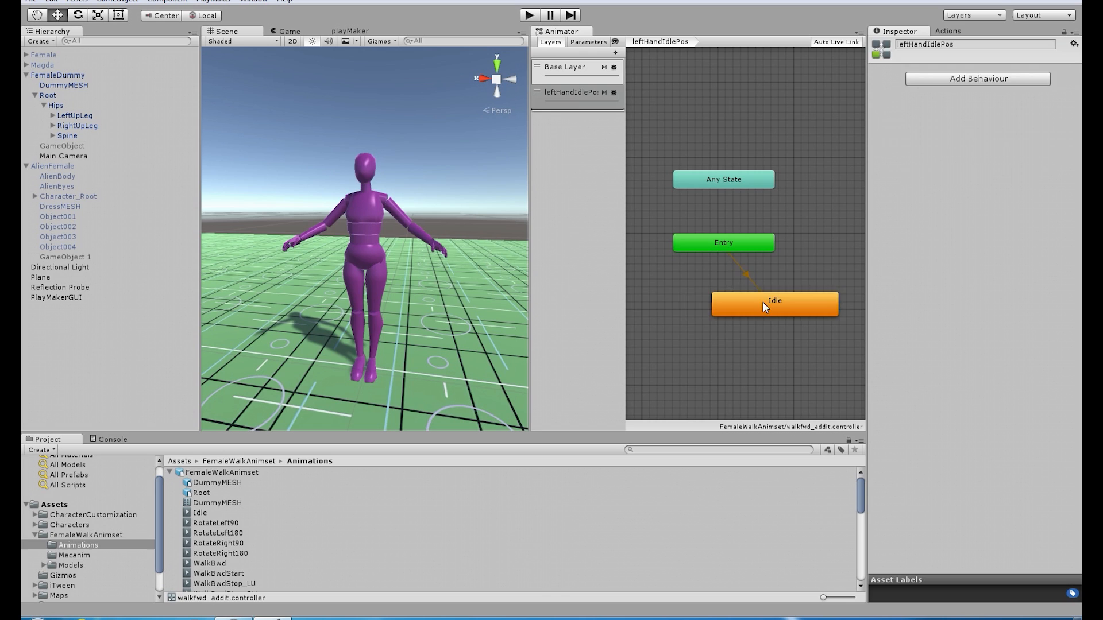
pyautogui.click(773, 303)
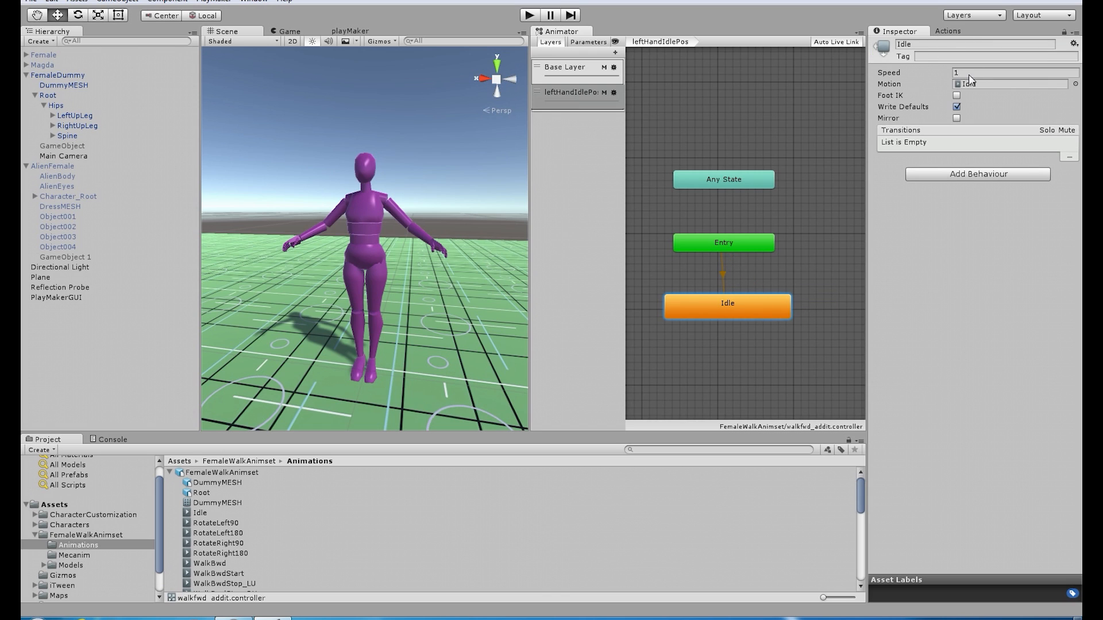
pyautogui.click(1013, 73)
pyautogui.write('0')
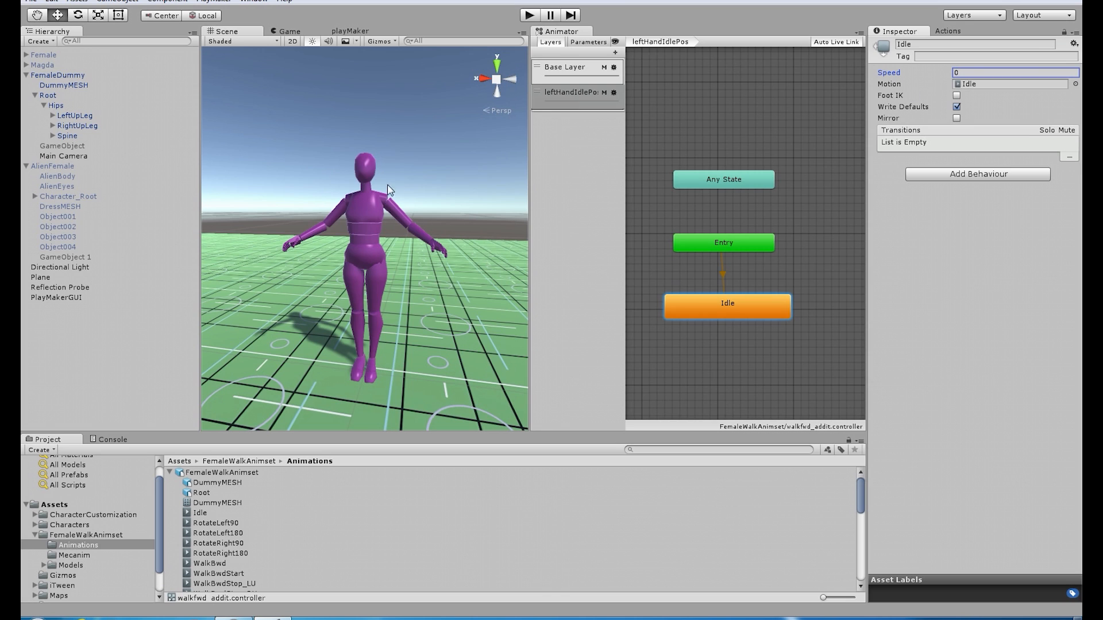
pyautogui.moveTo(384, 214)
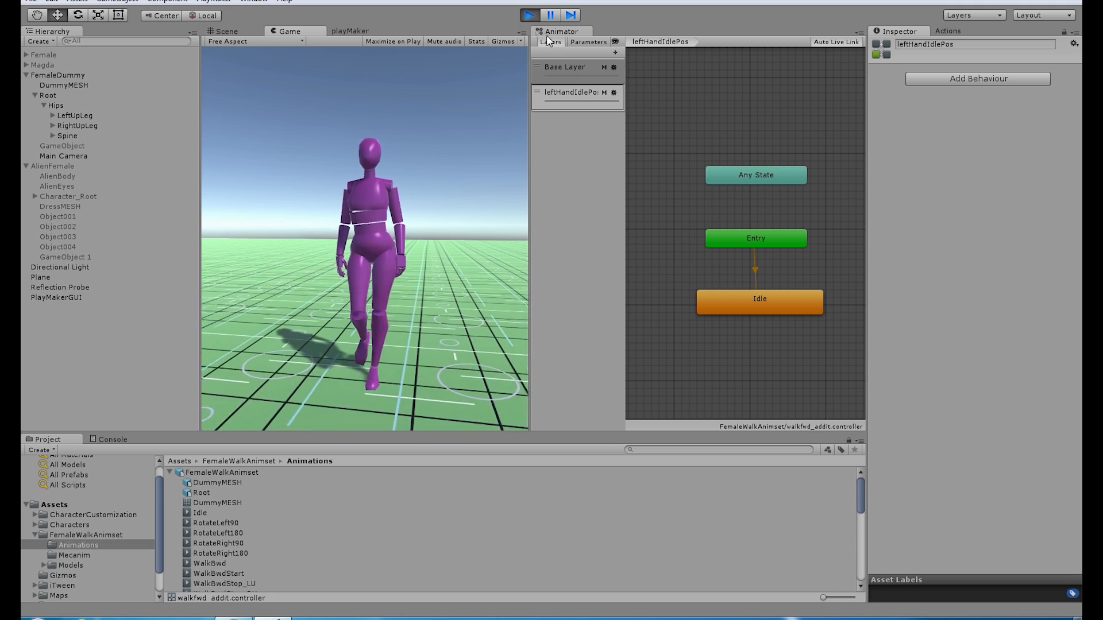
pyautogui.click(227, 31)
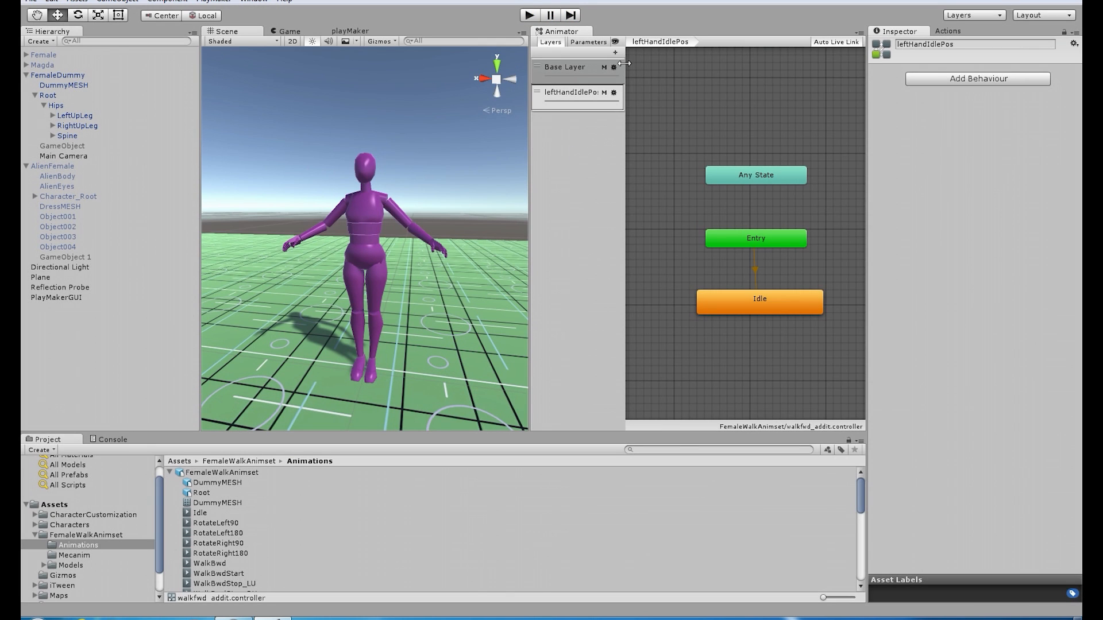
# Step: Add layer leftHandMovement with the leftHand mask, synced to the Base Layer
pyautogui.click(613, 52)
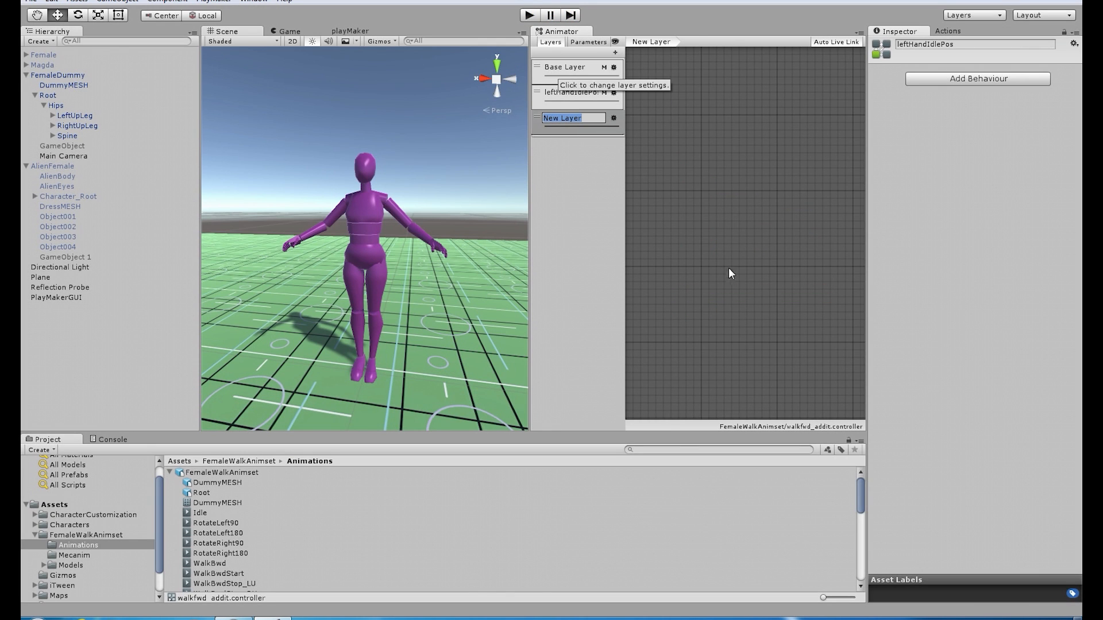
pyautogui.write('leftHandMovem')
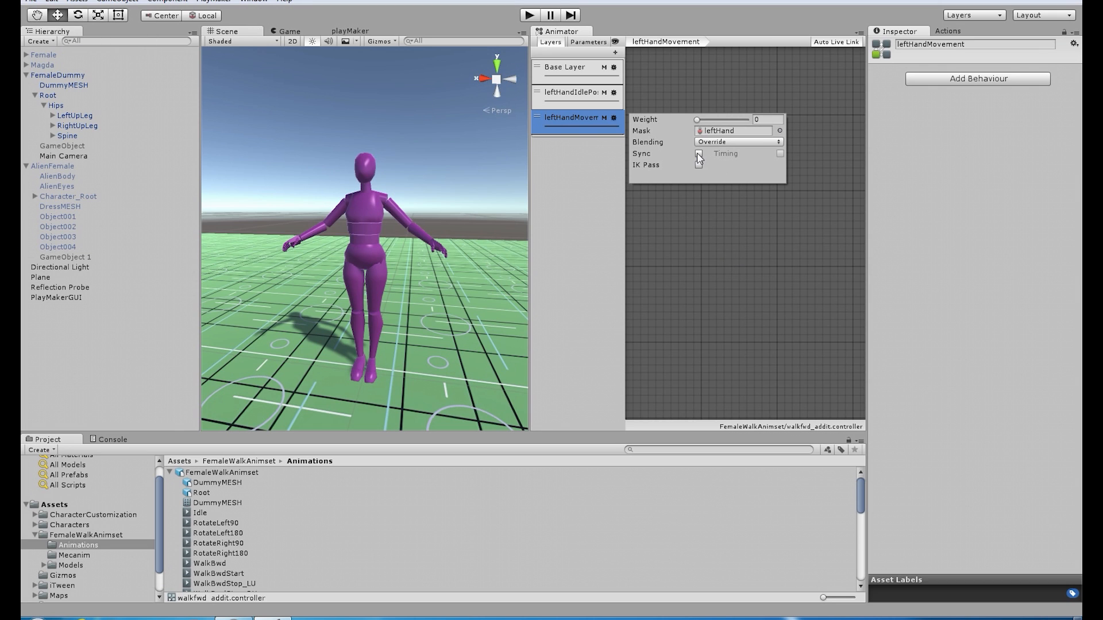
pyautogui.click(698, 153)
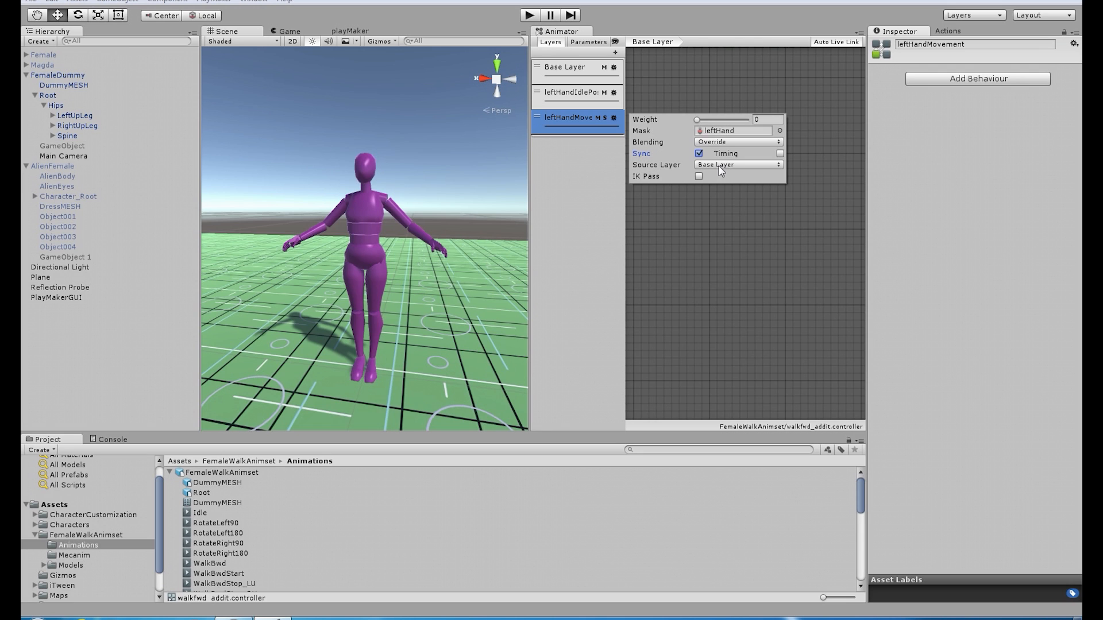
pyautogui.moveTo(782, 161)
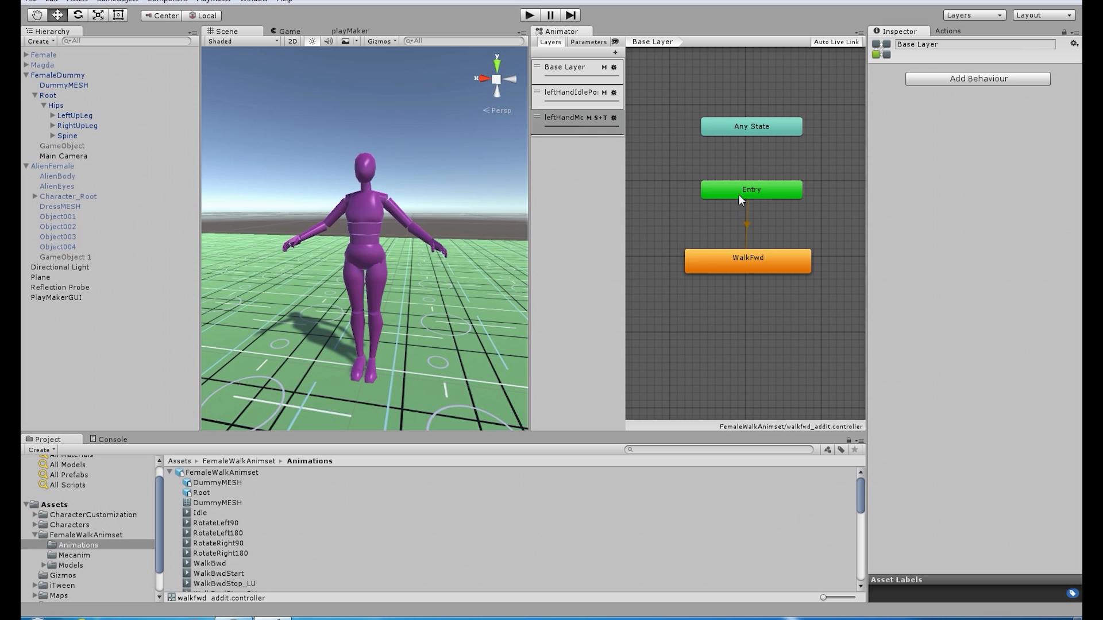
pyautogui.click(565, 67)
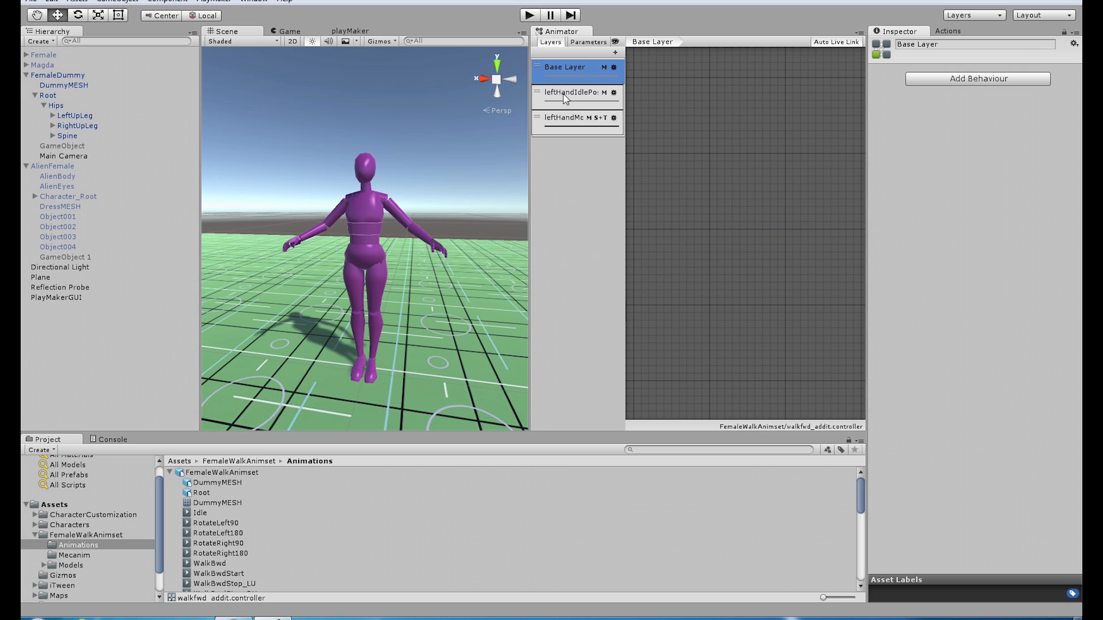
pyautogui.click(564, 67)
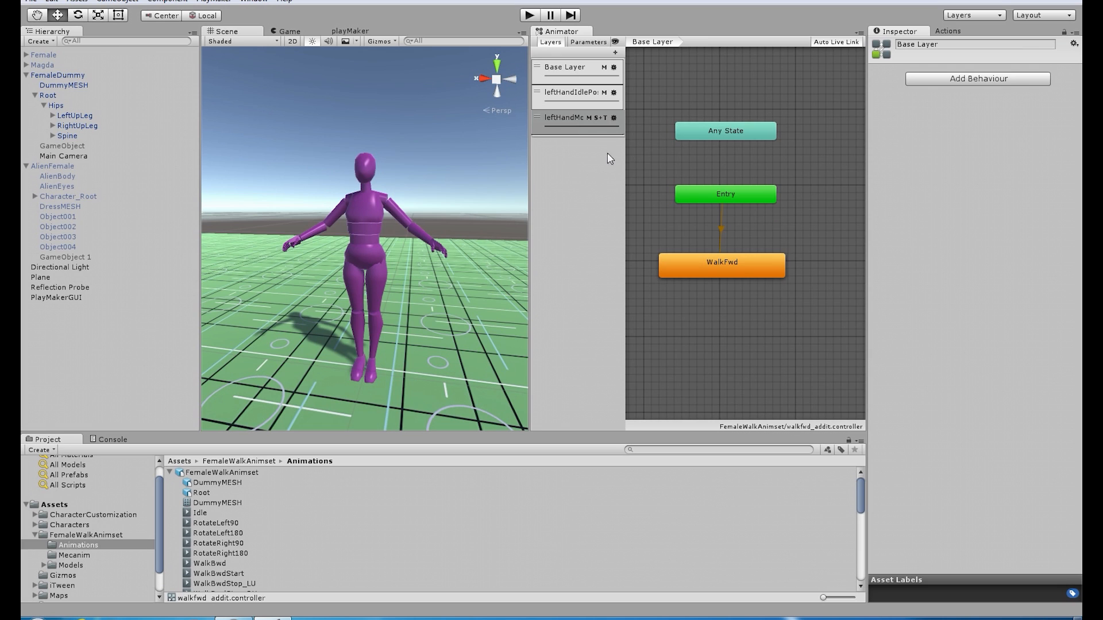
# Step: Play the walk and vary the leftHandMovement layer weight between 0 and about 0.71
pyautogui.click(721, 261)
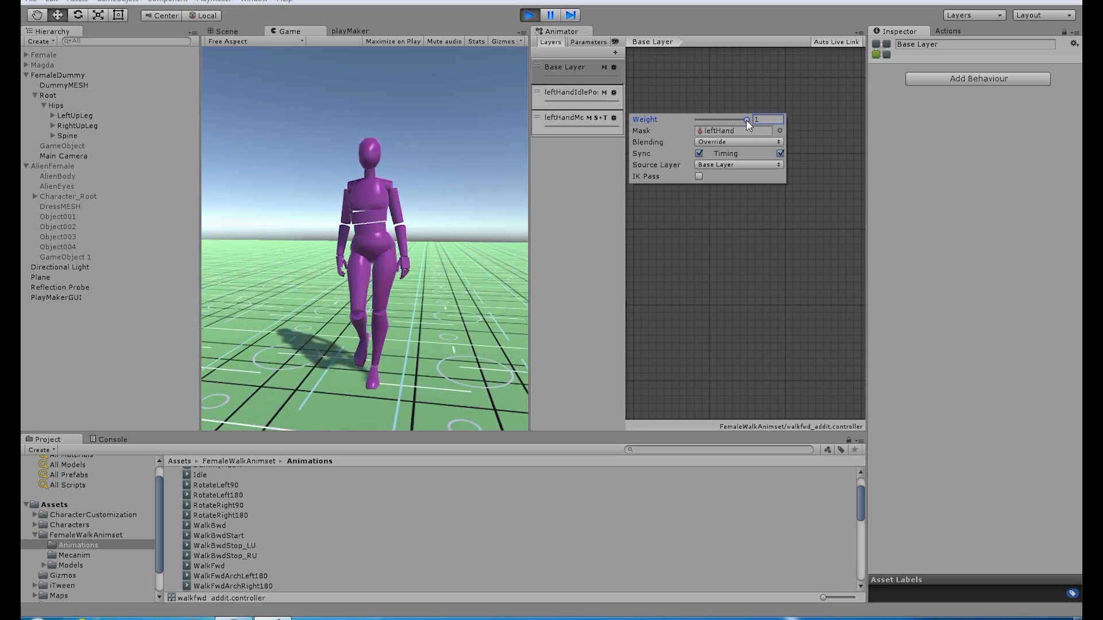
pyautogui.moveTo(746, 120); pyautogui.dragTo(726, 120)
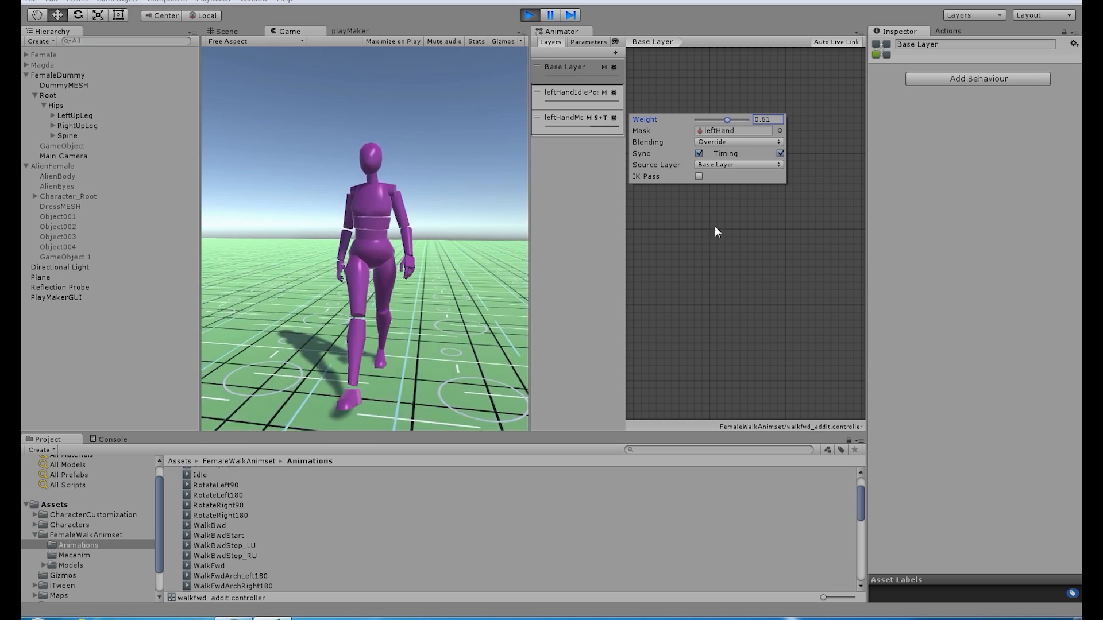
pyautogui.moveTo(726, 119); pyautogui.dragTo(745, 118)
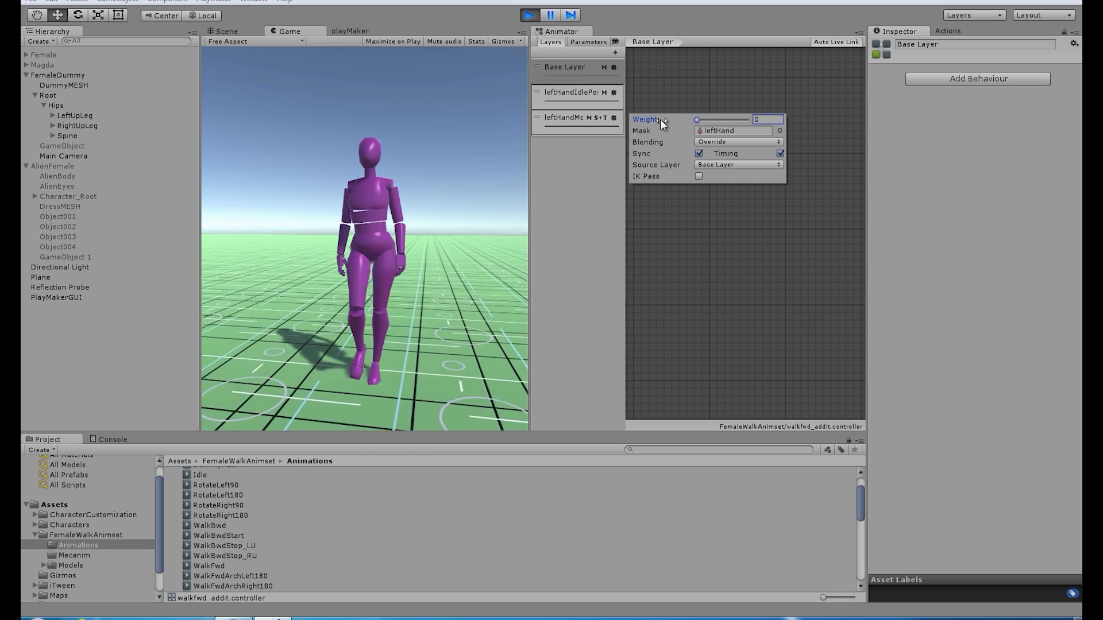
pyautogui.moveTo(696, 119); pyautogui.dragTo(719, 118)
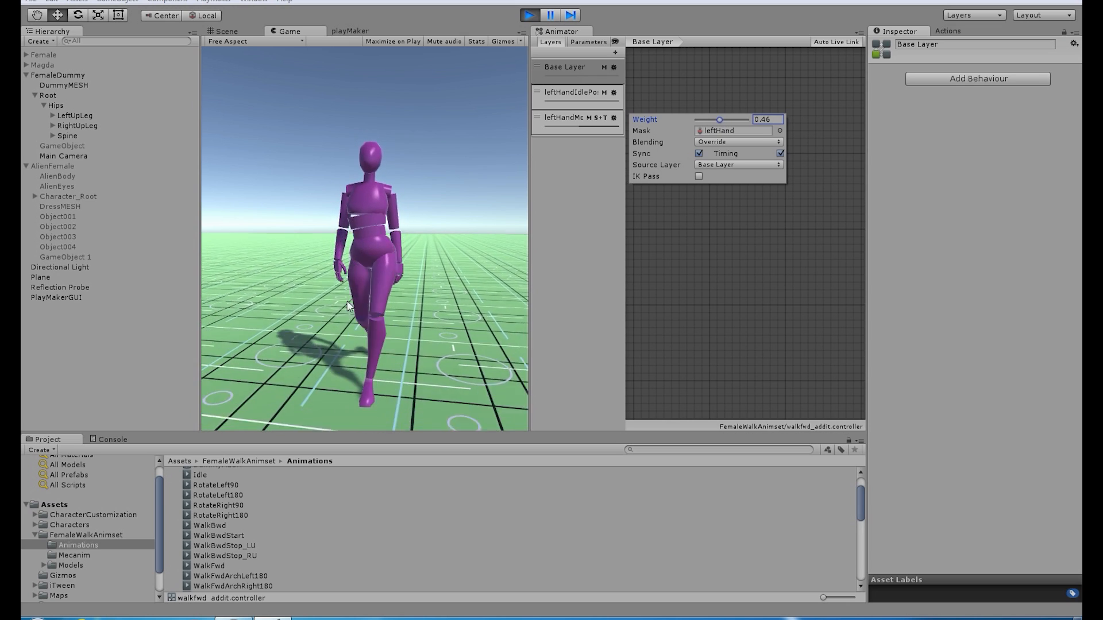
pyautogui.moveTo(719, 118); pyautogui.dragTo(732, 118)
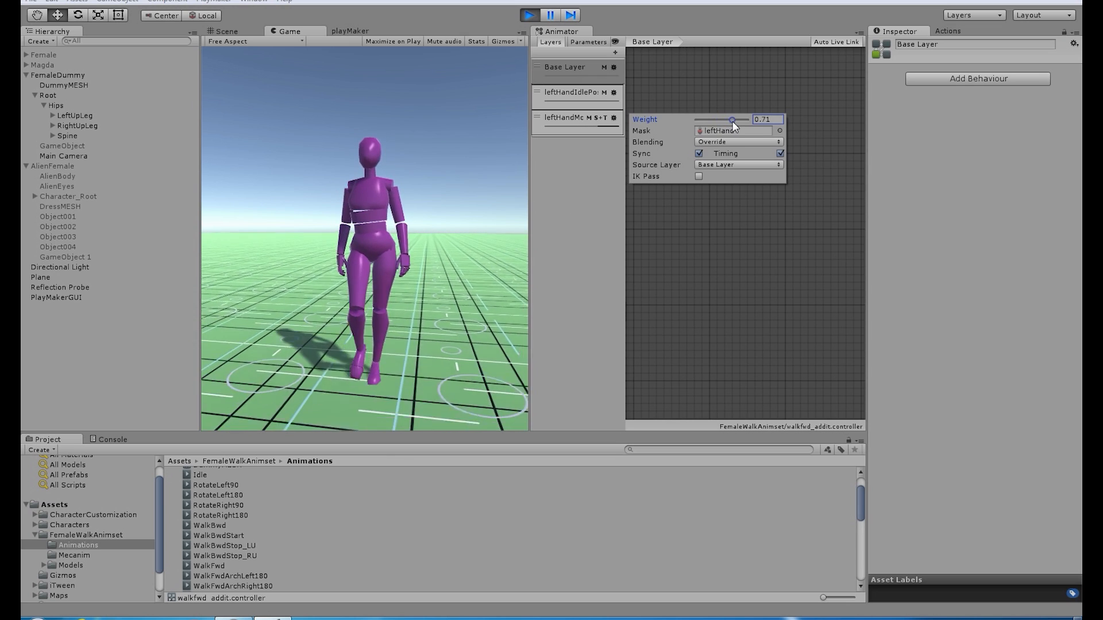